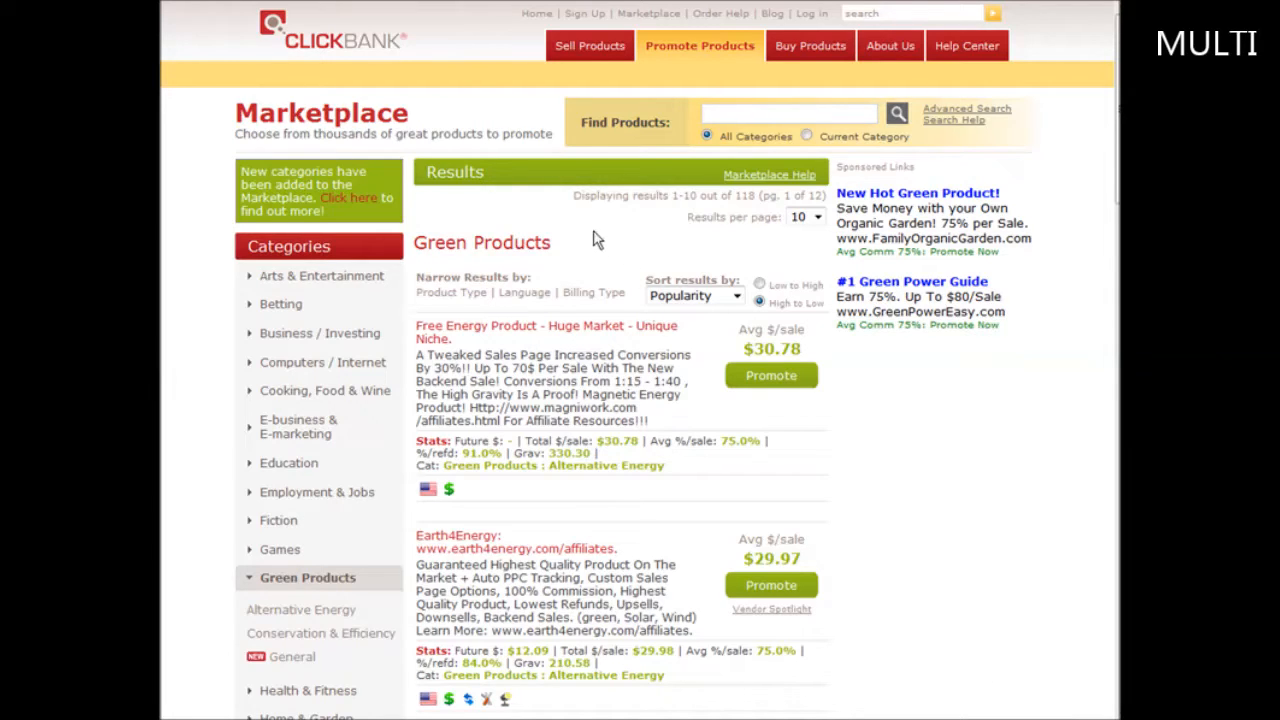
mouse_move(597, 252)
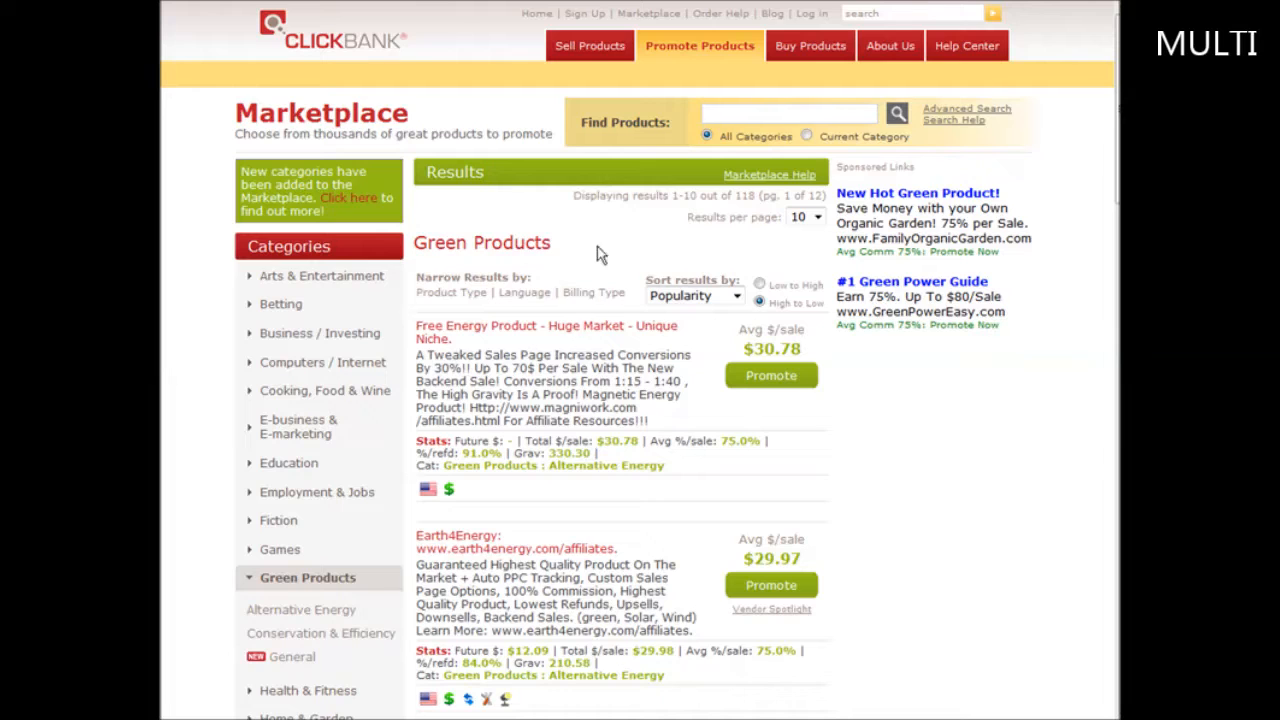
mouse_move(497, 332)
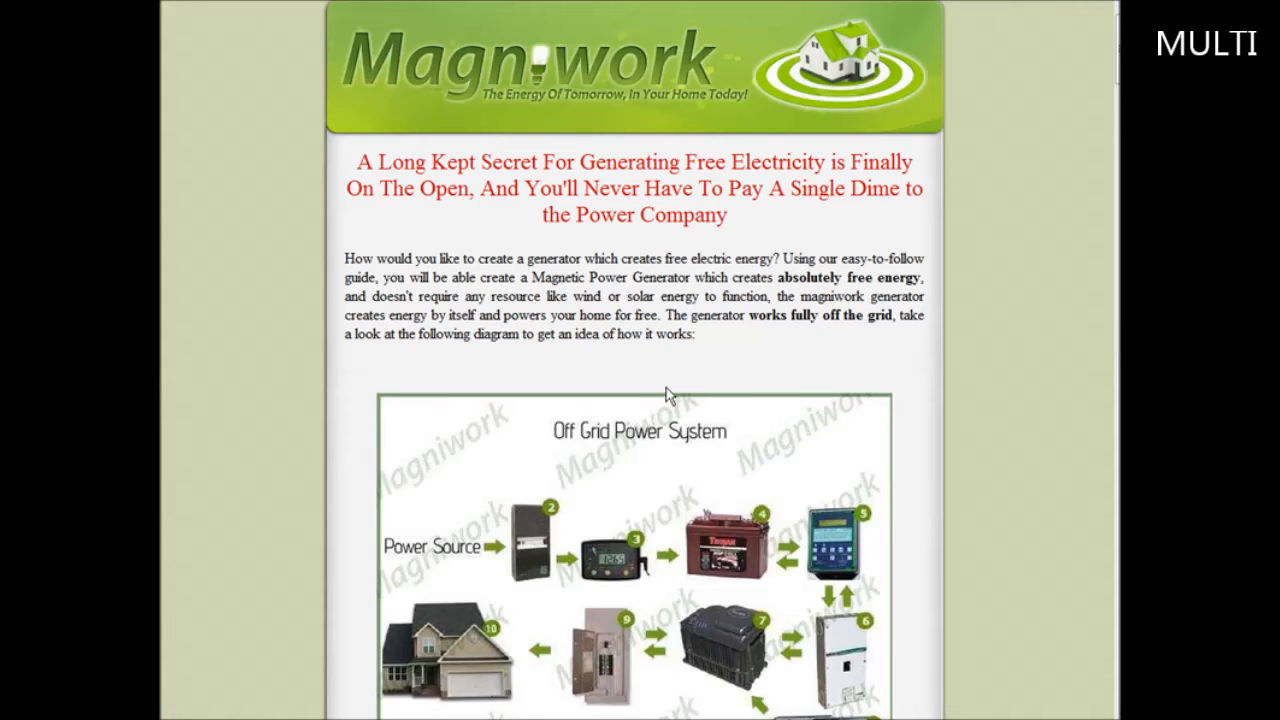
mouse_move(845, 356)
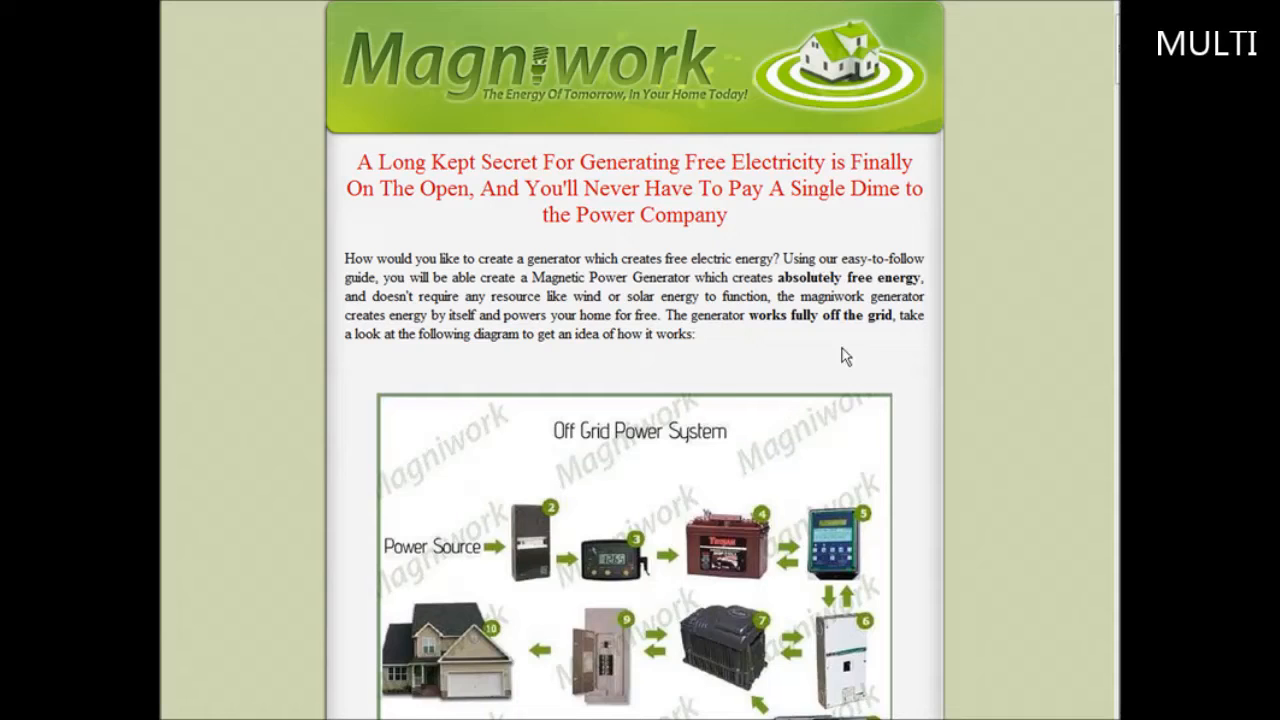
mouse_move(1000, 347)
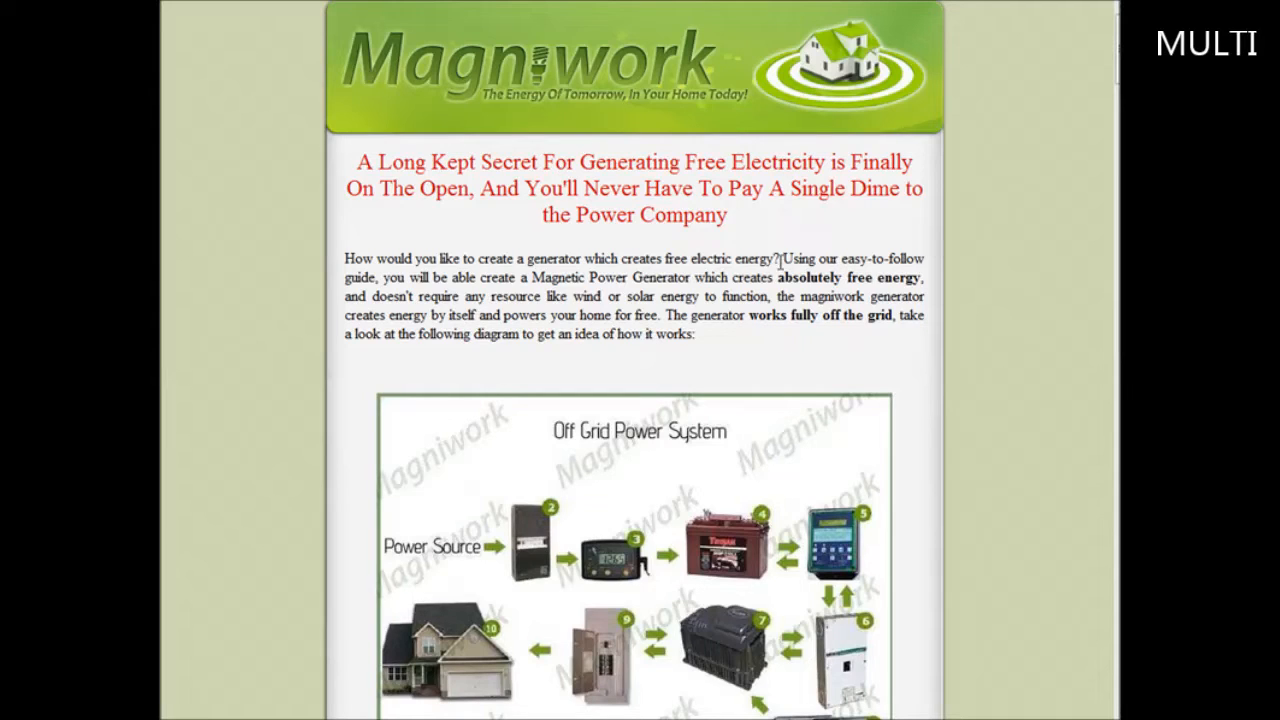
mouse_move(490, 367)
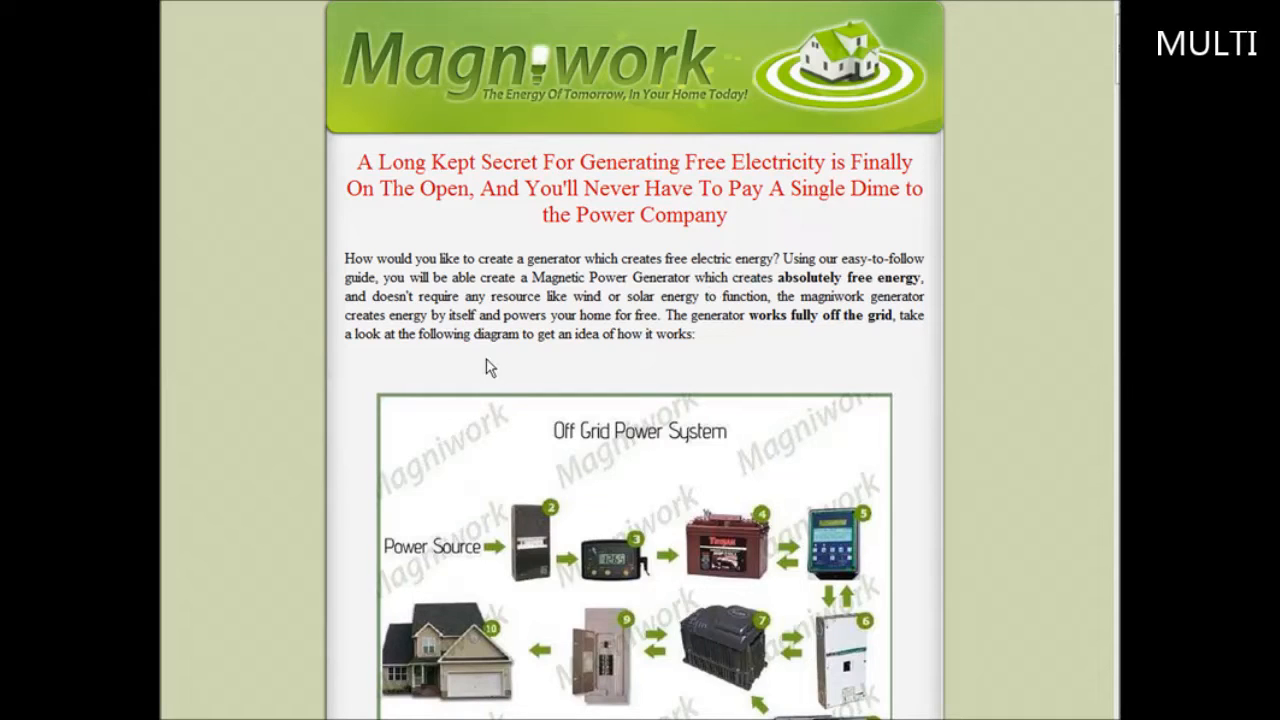
mouse_move(793, 298)
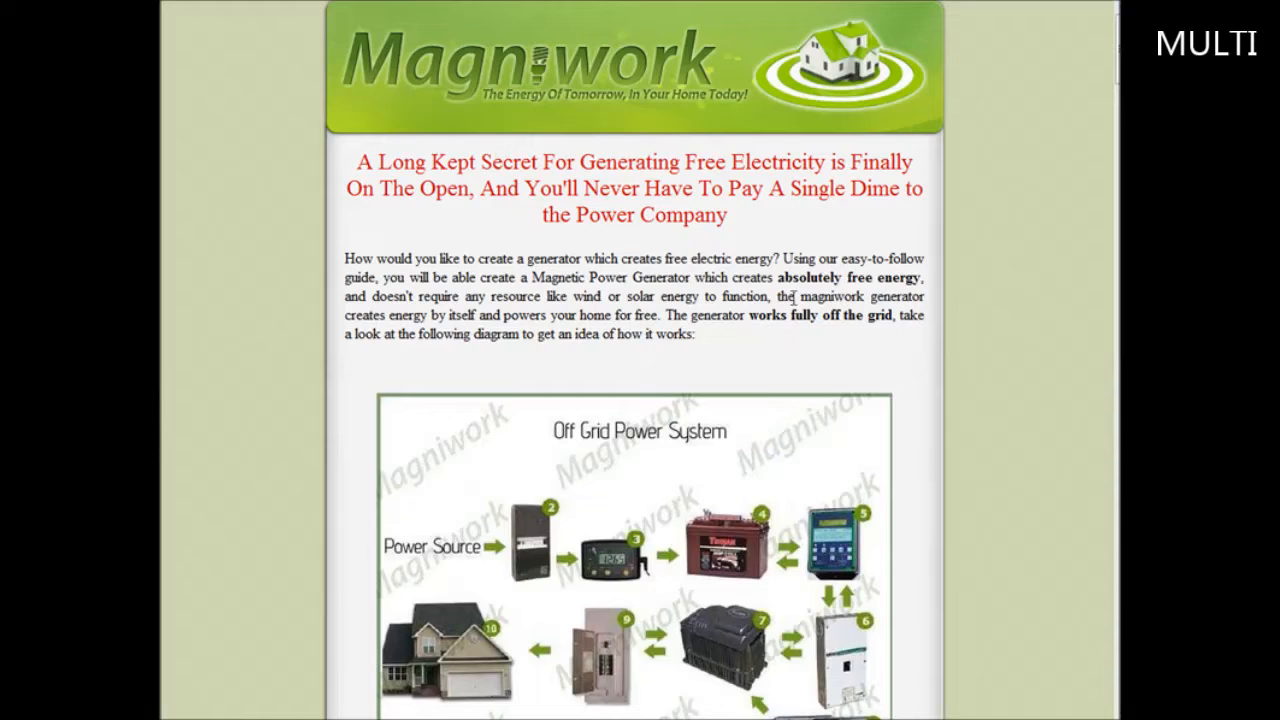
mouse_move(800, 253)
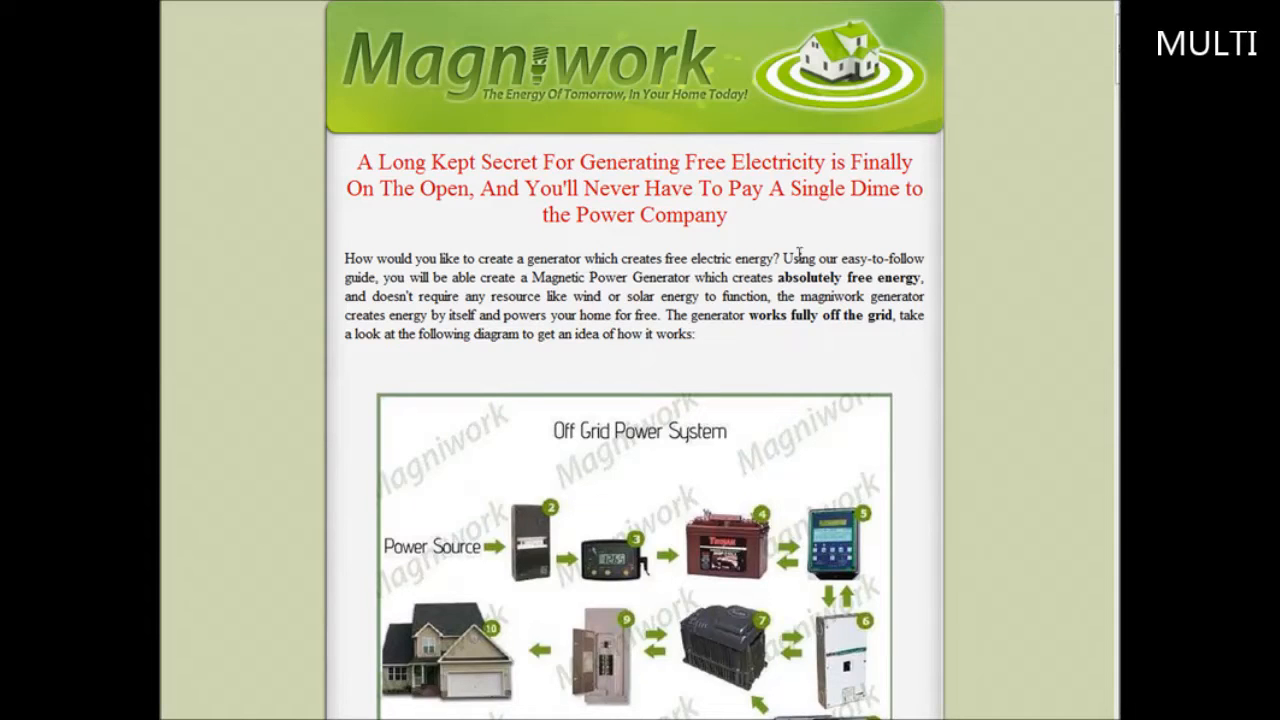
mouse_move(270, 308)
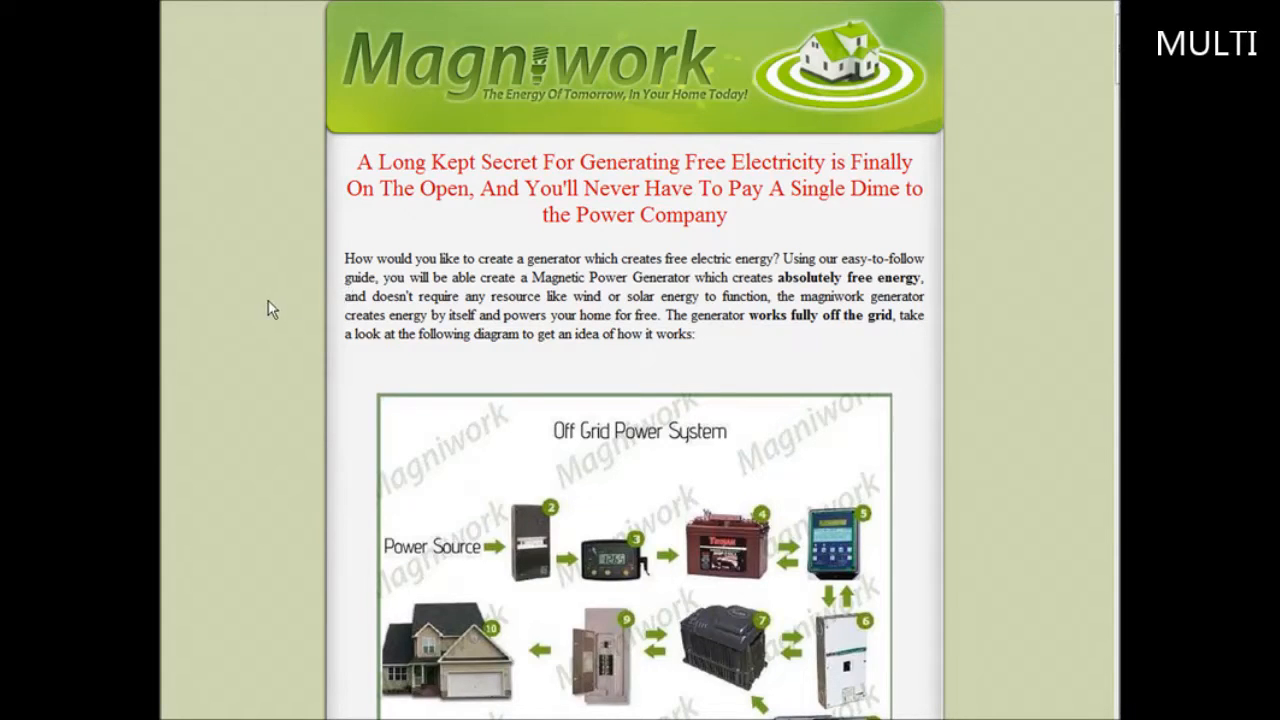
Step: Scroll the Magniwork sales page down to the discounted price and ORDER NOW section
scroll("down", 3)
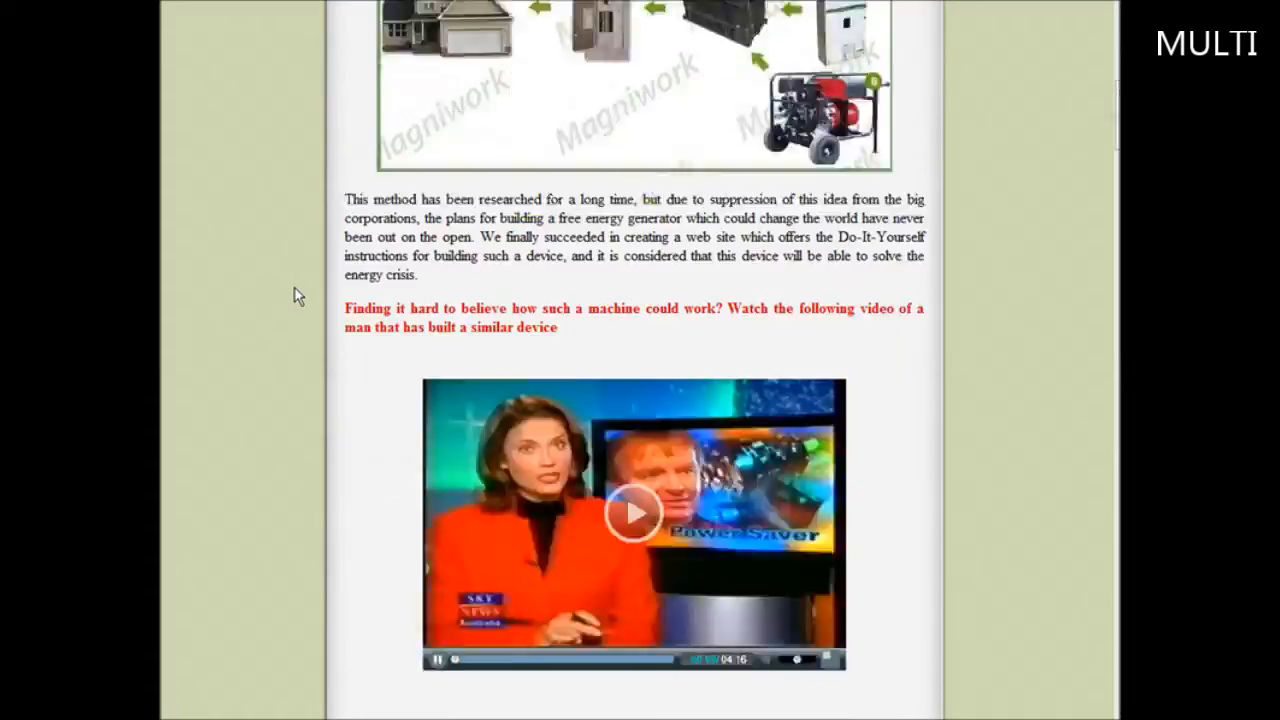
scroll("down", 3)
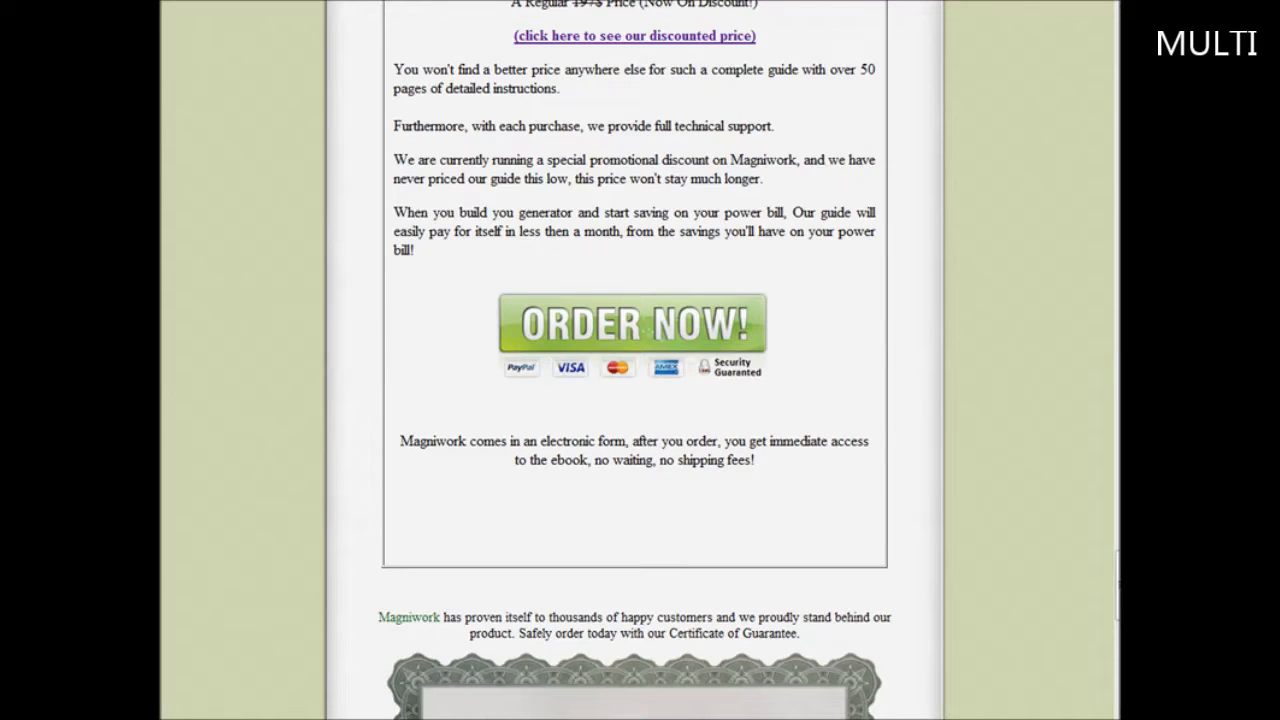
mouse_move(667, 323)
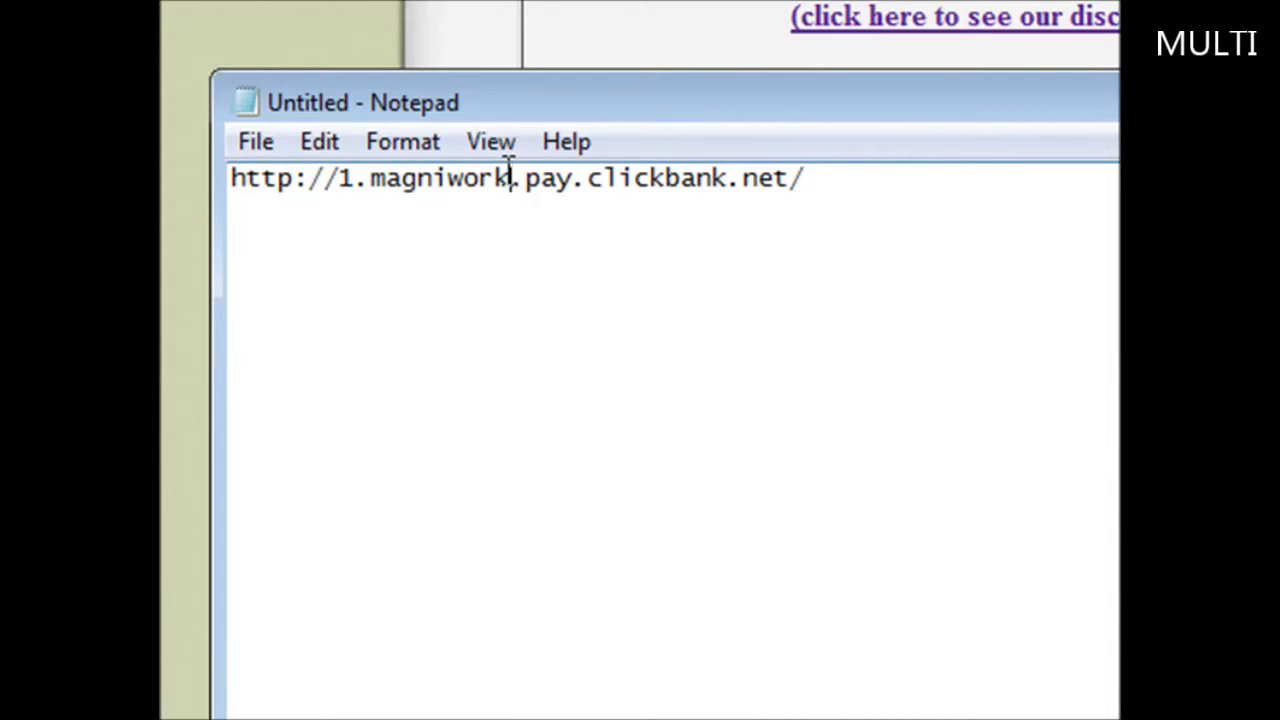
double_click(440, 178)
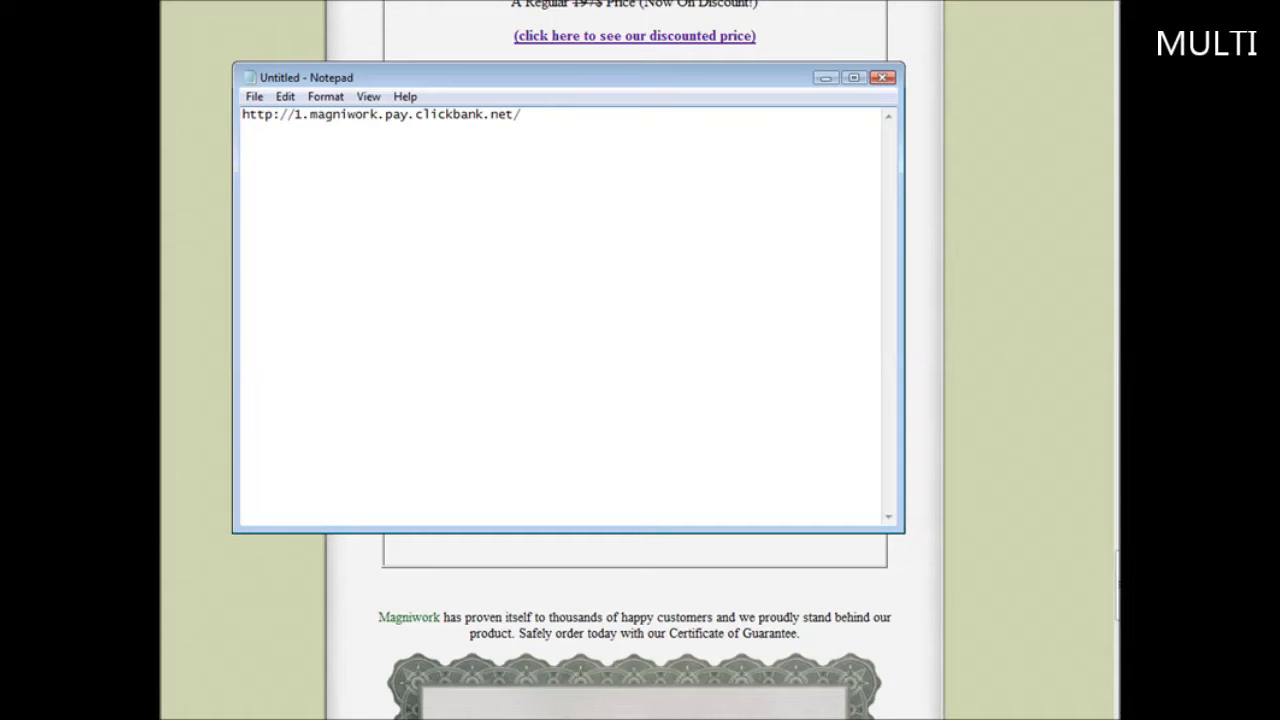
type("http://clickbank.net/sell.cgi?YOURID_MERCHANTID/ProductNumber/ProductName")
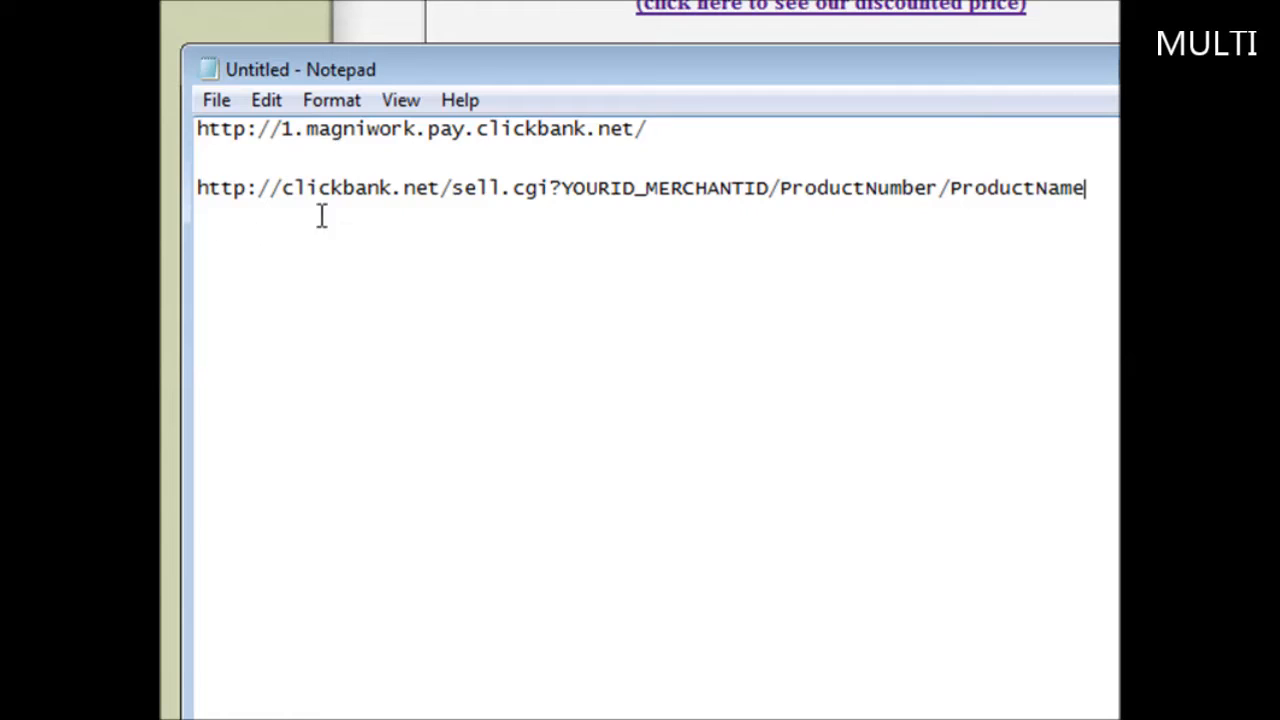
mouse_move(573, 187)
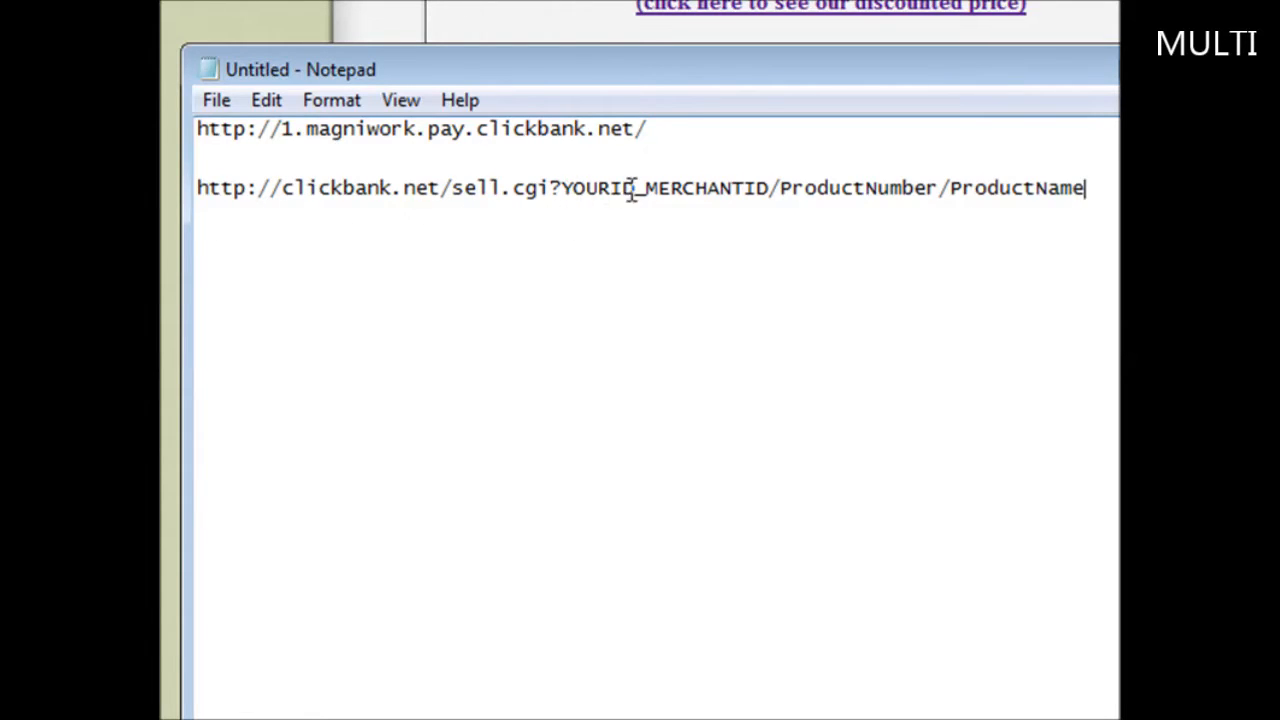
mouse_move(455, 155)
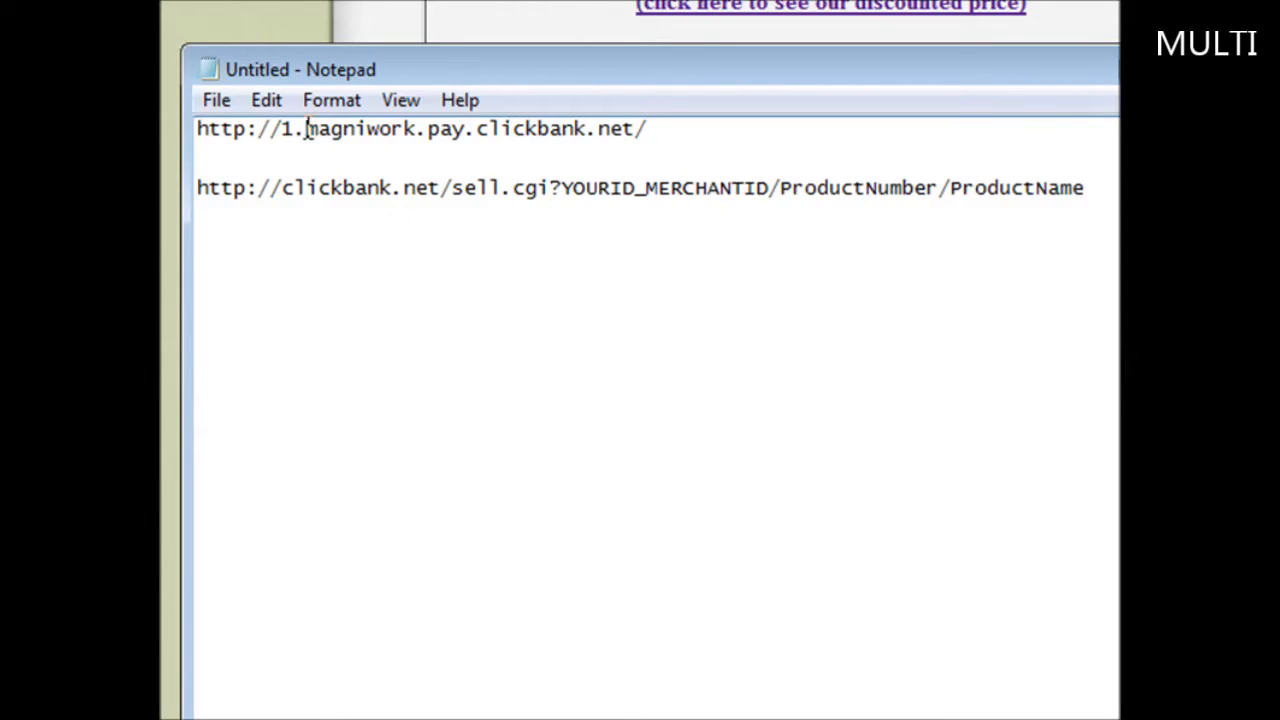
Step: Enter the vendor name magniwork into the checkout link
right_click(360, 128)
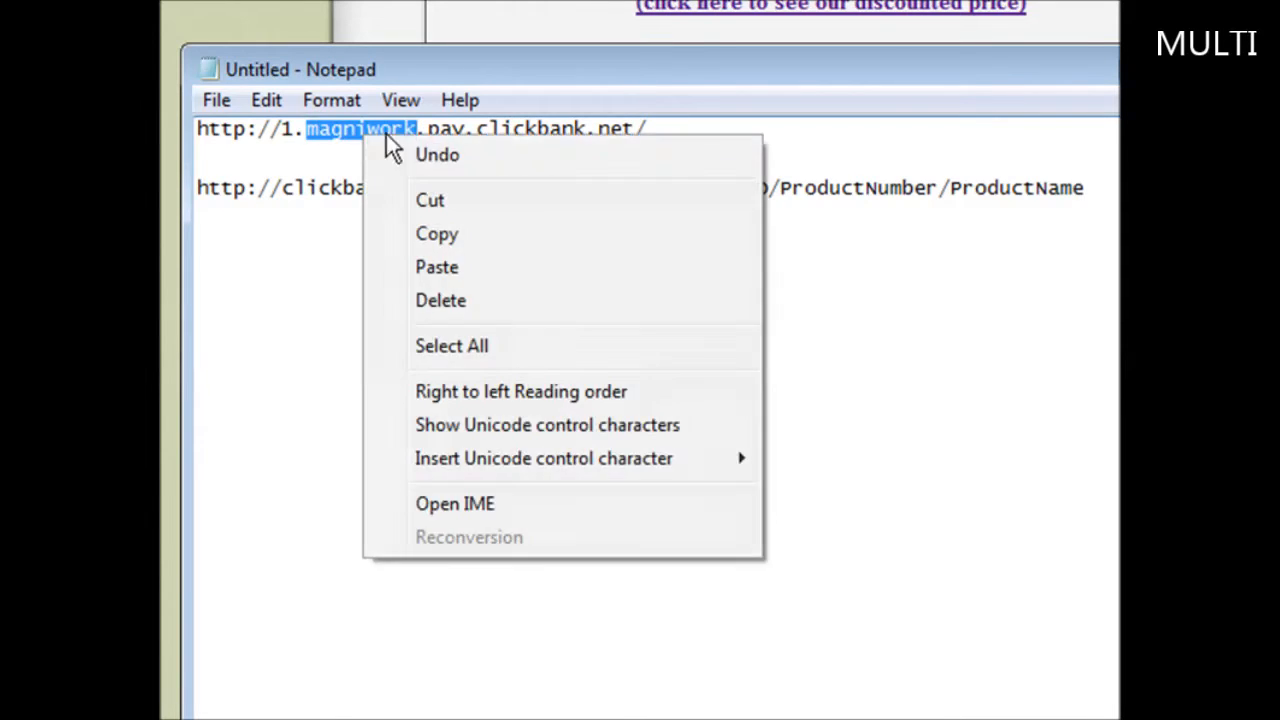
left_click(648, 187)
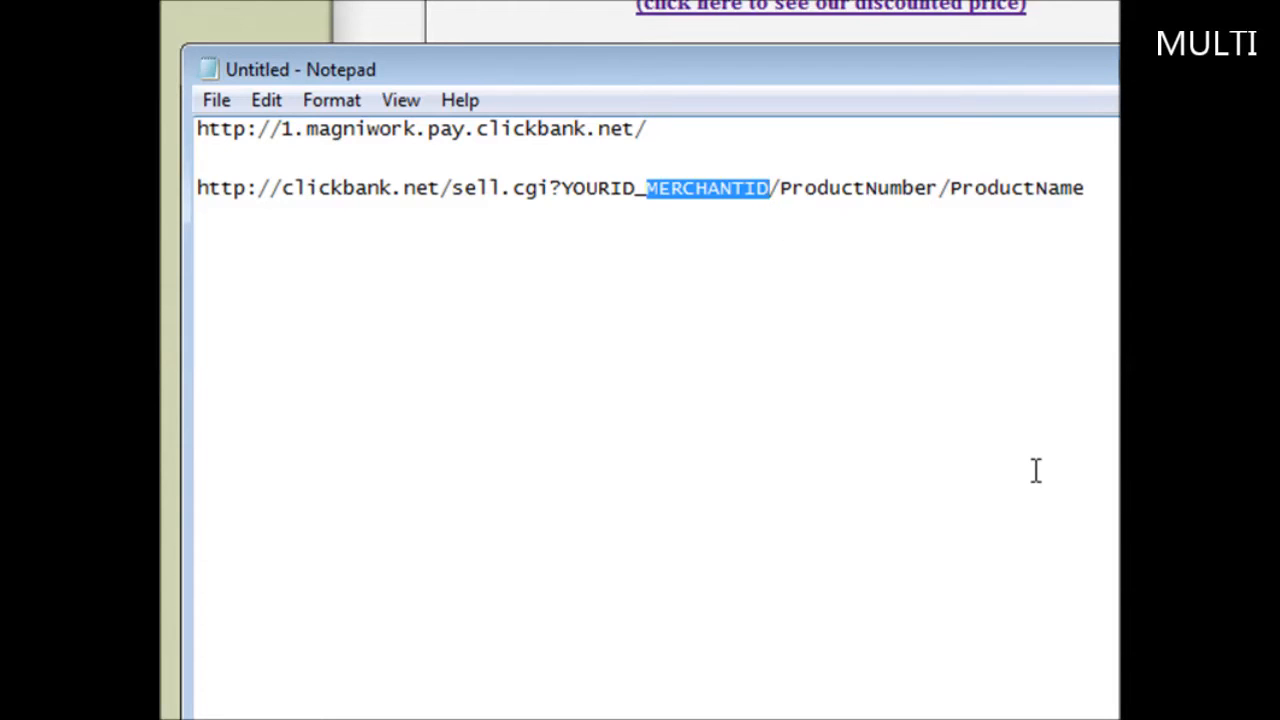
type("magniwork")
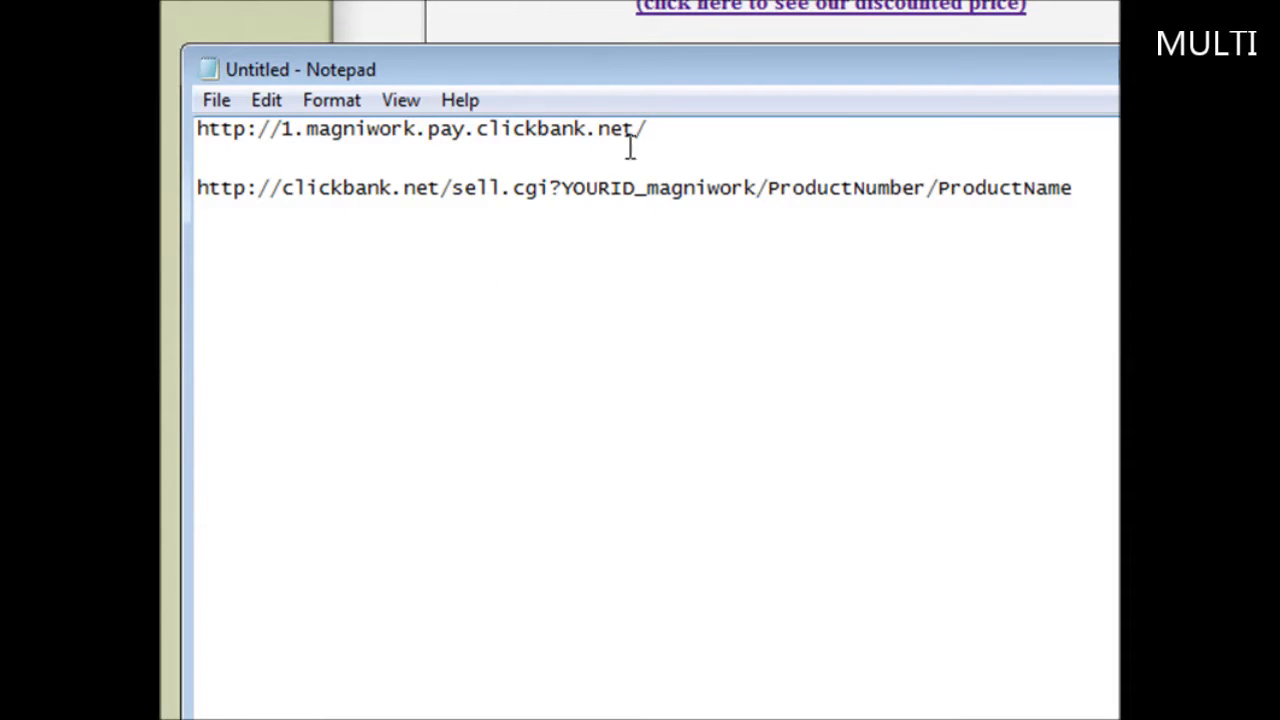
Step: Replace YOURID with tjc01 and ProductNumber with 1
double_click(603, 188)
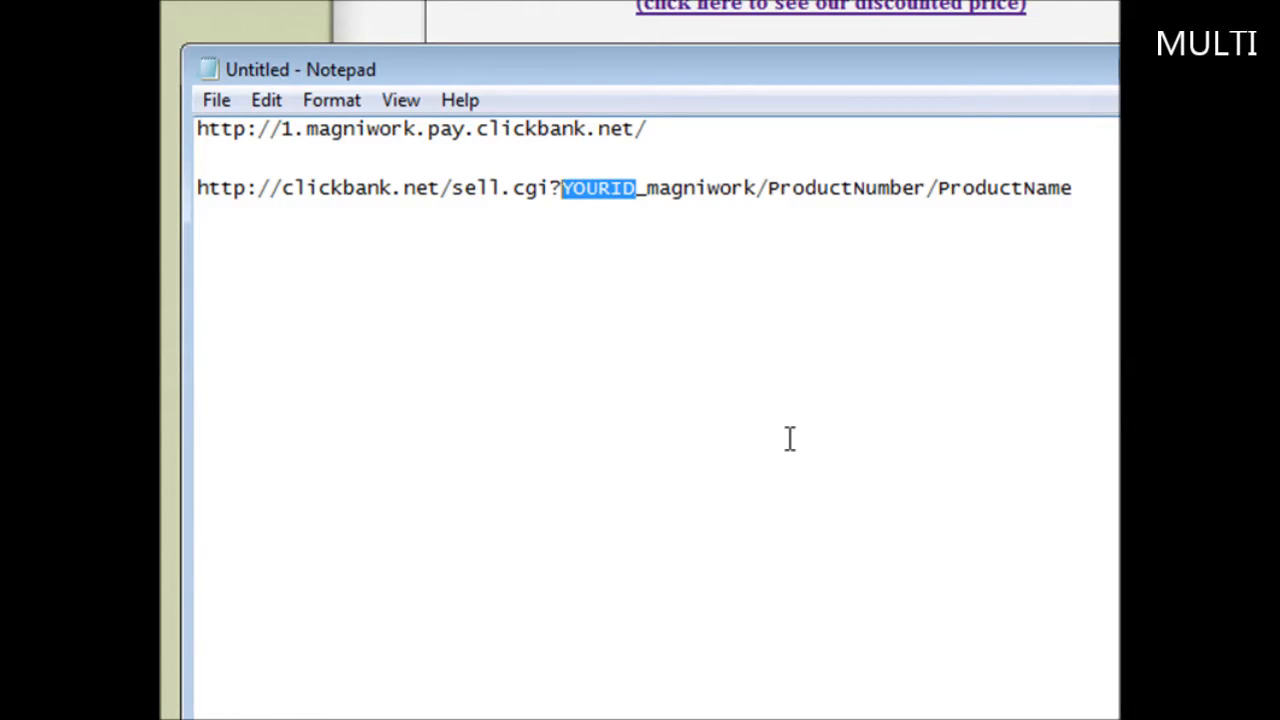
type("t")
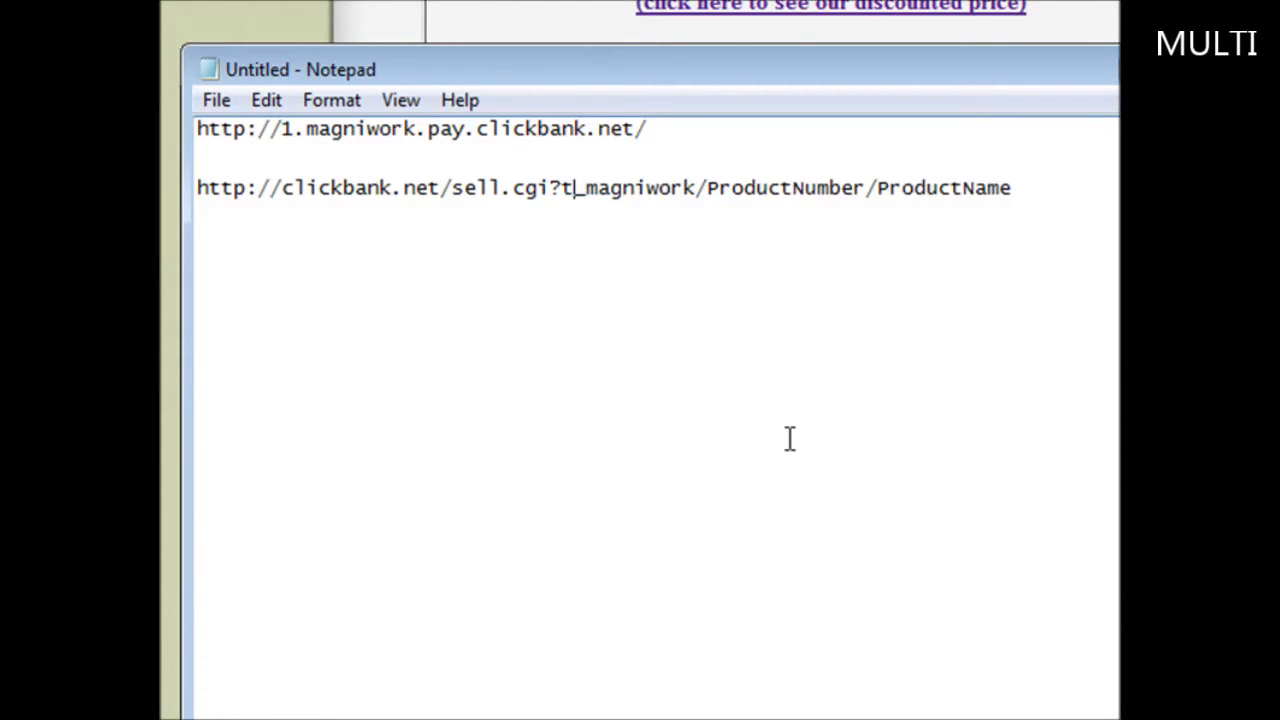
type("jc")
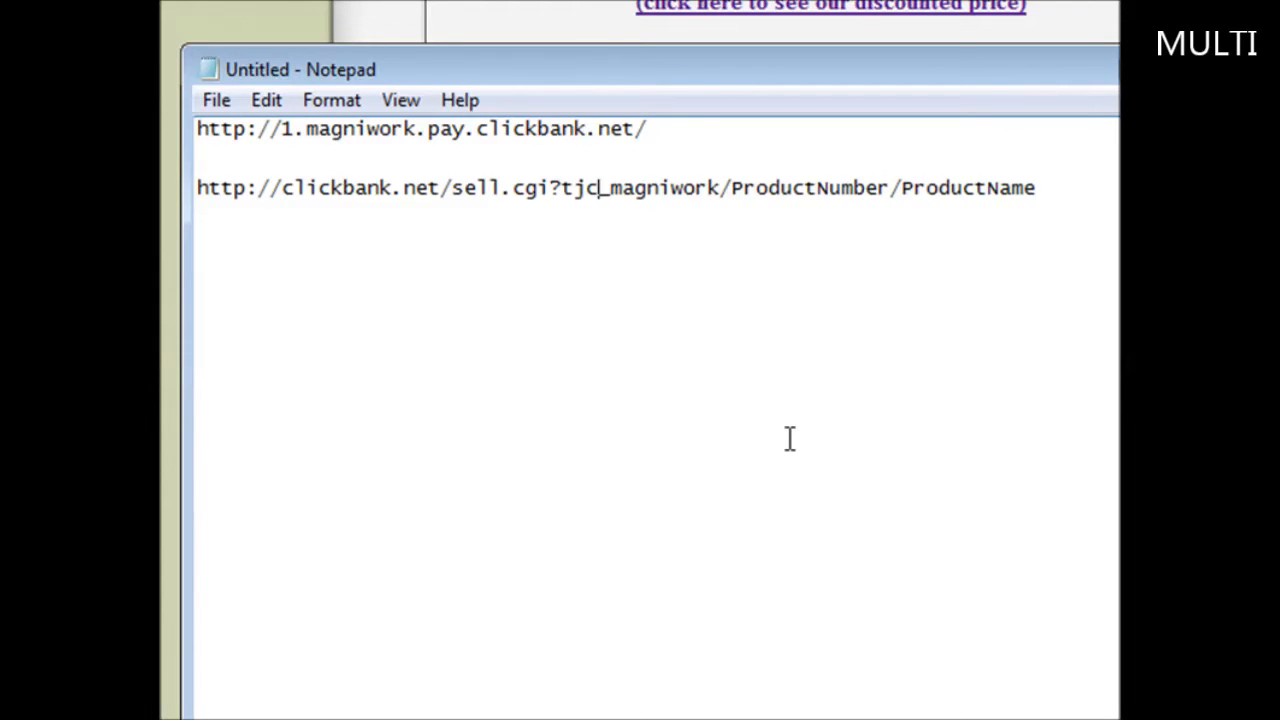
type("01")
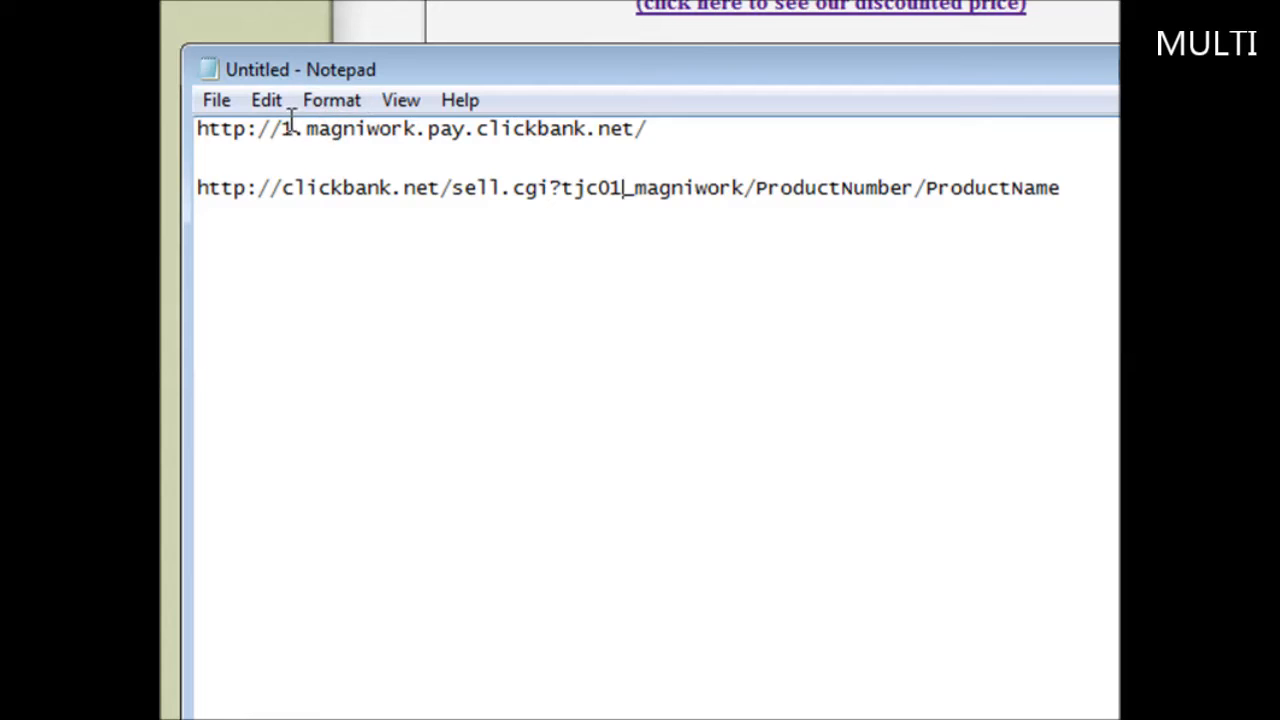
mouse_move(755, 187)
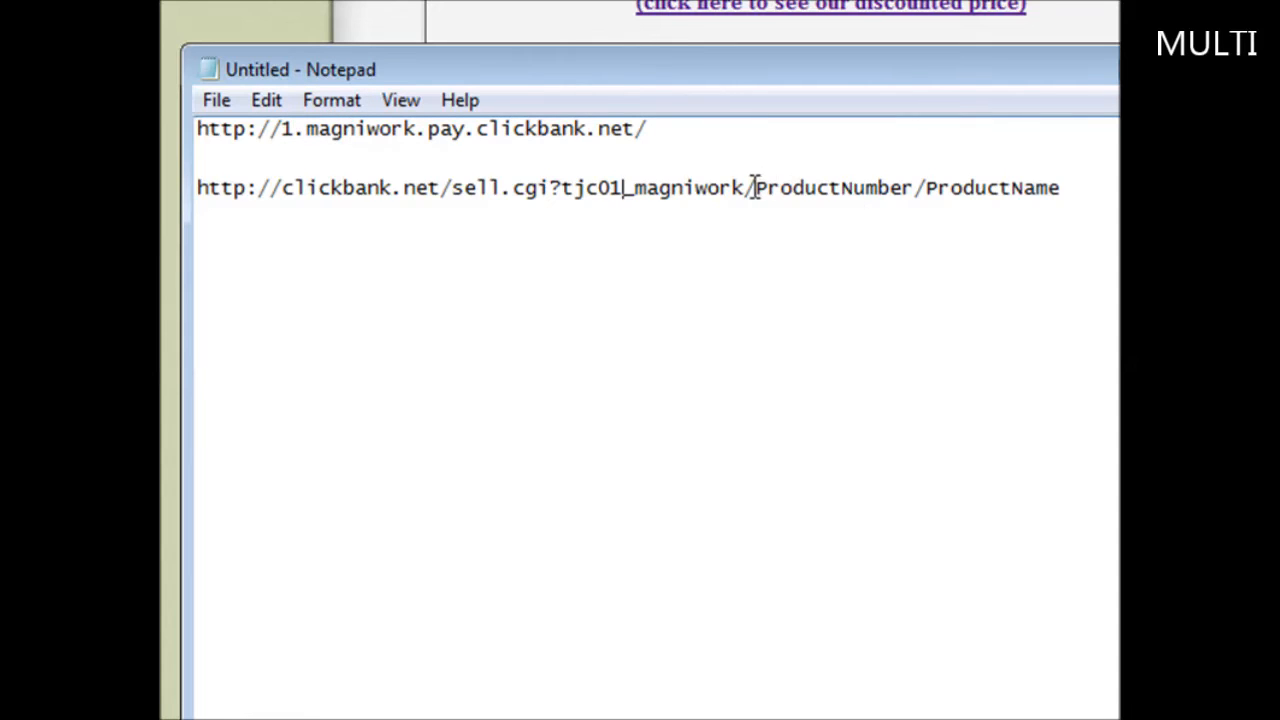
double_click(833, 187)
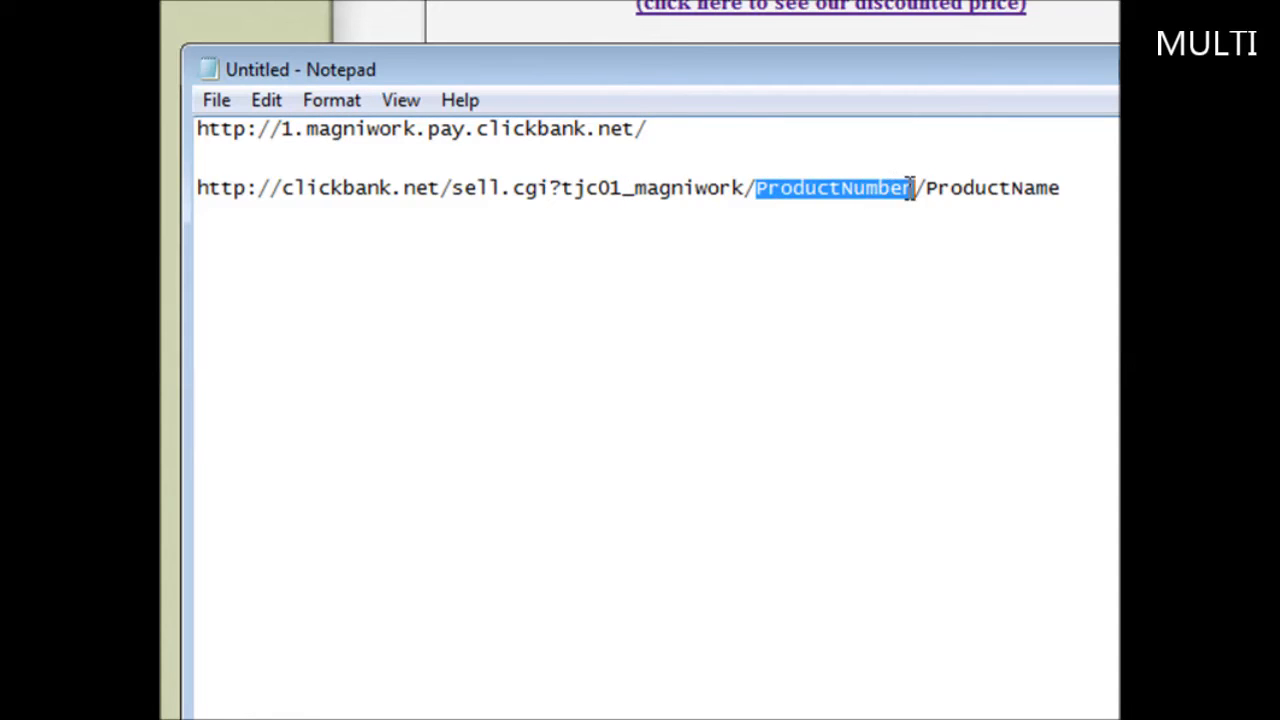
type("1")
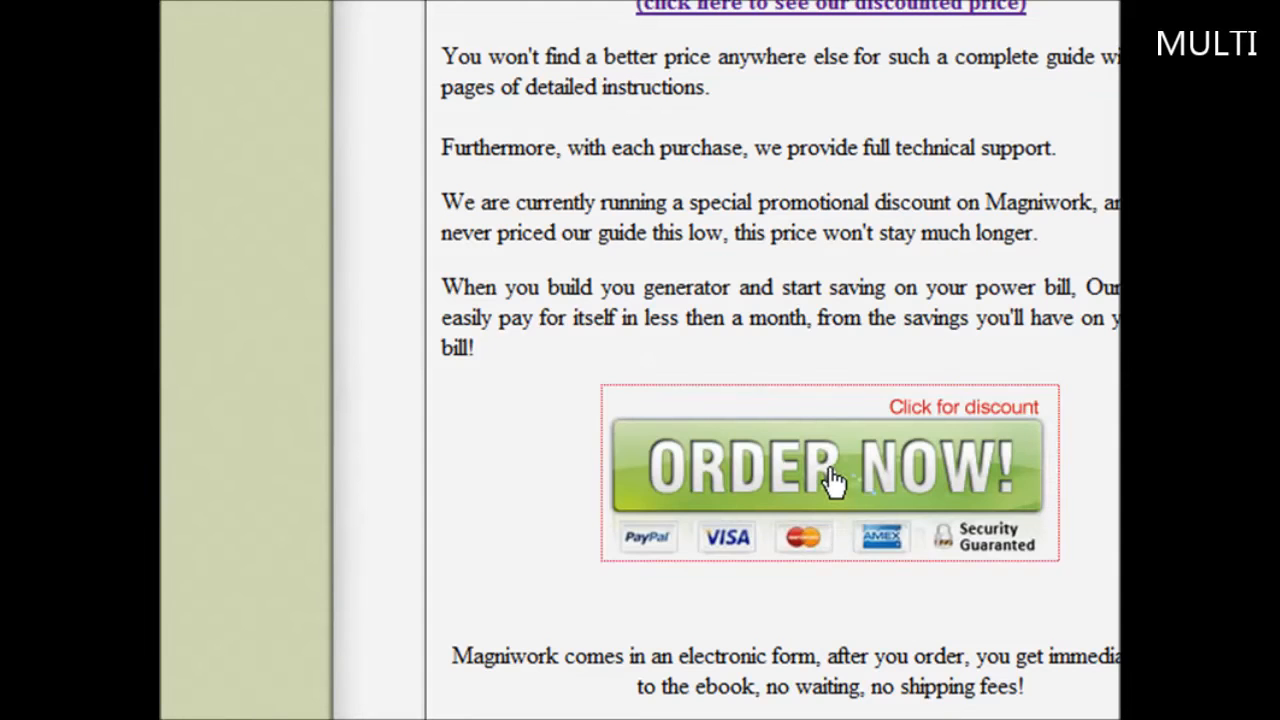
Step: Open the Magniwork order form and copy its title 'Magniwork - Free Energy Generator *SALE PRICE*'
left_click(830, 465)
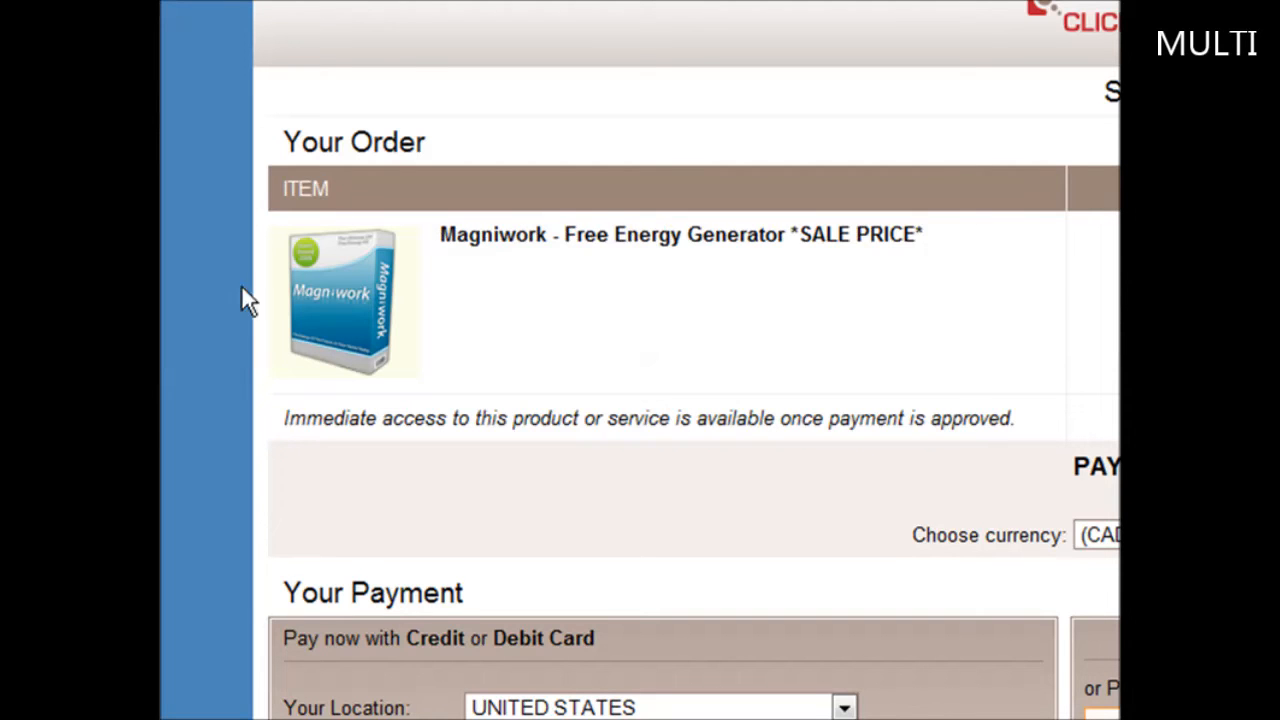
left_click_drag(440, 234, 820, 234)
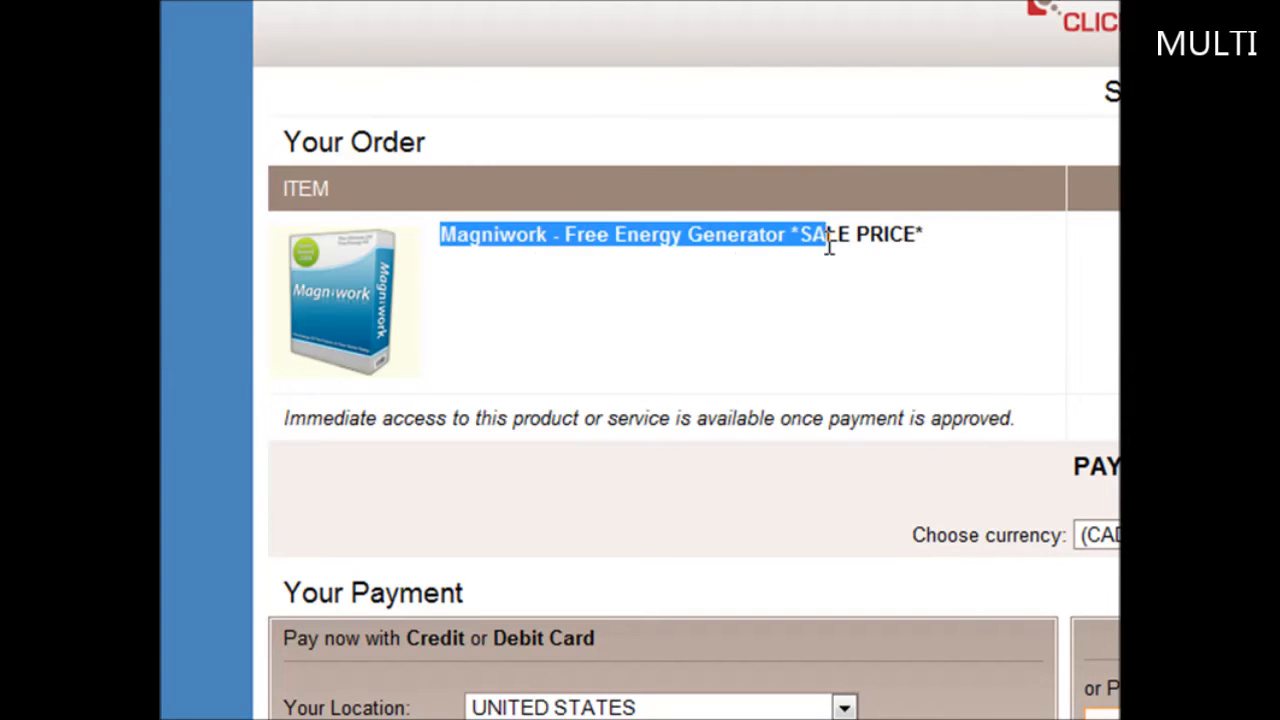
right_click(828, 245)
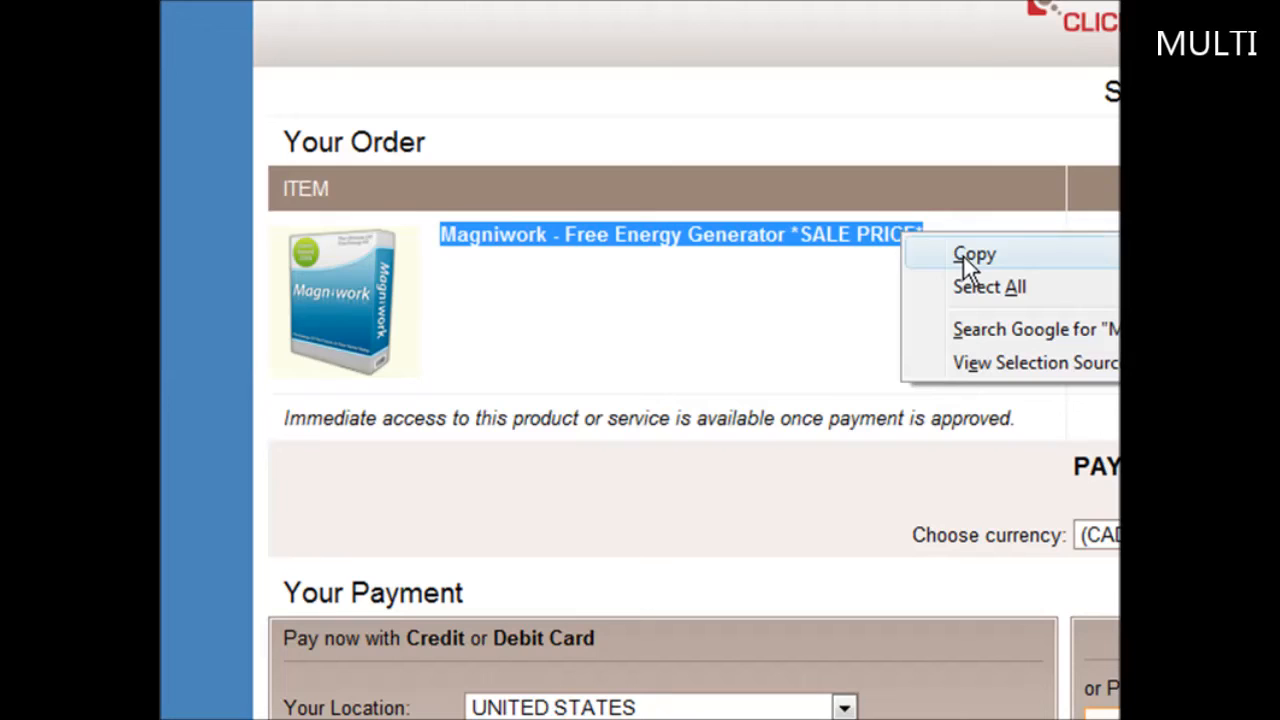
left_click(974, 254)
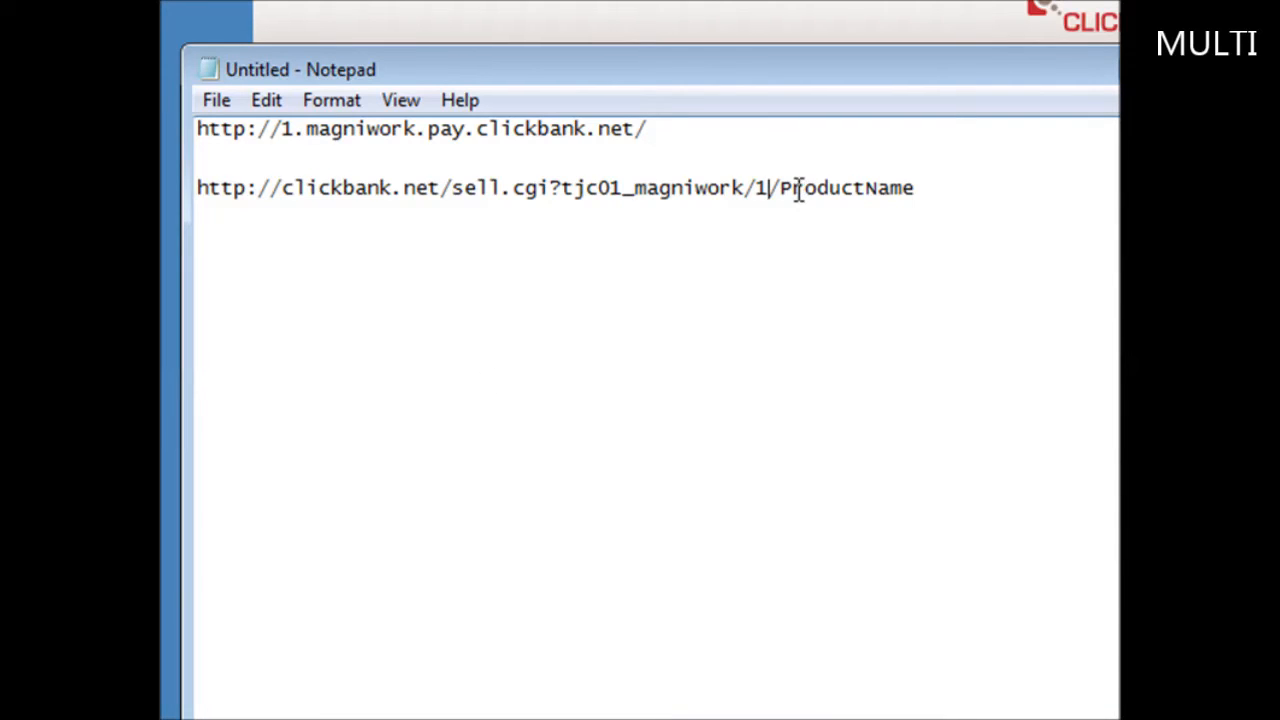
Step: Replace ProductName with 'Magniwork - Free Energy Generator *SALE PRICE*' and select the finished link
double_click(847, 187)
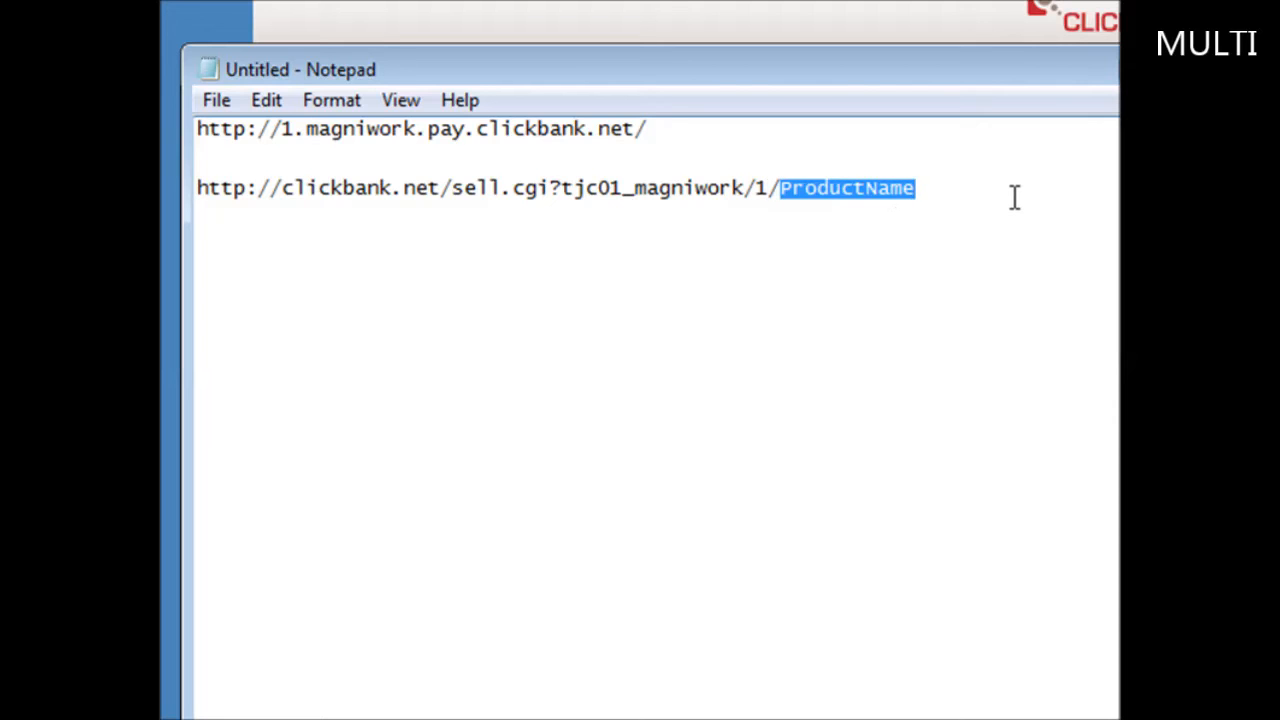
type("Magniwork - Free Energy Generator *SALE PRICE*")
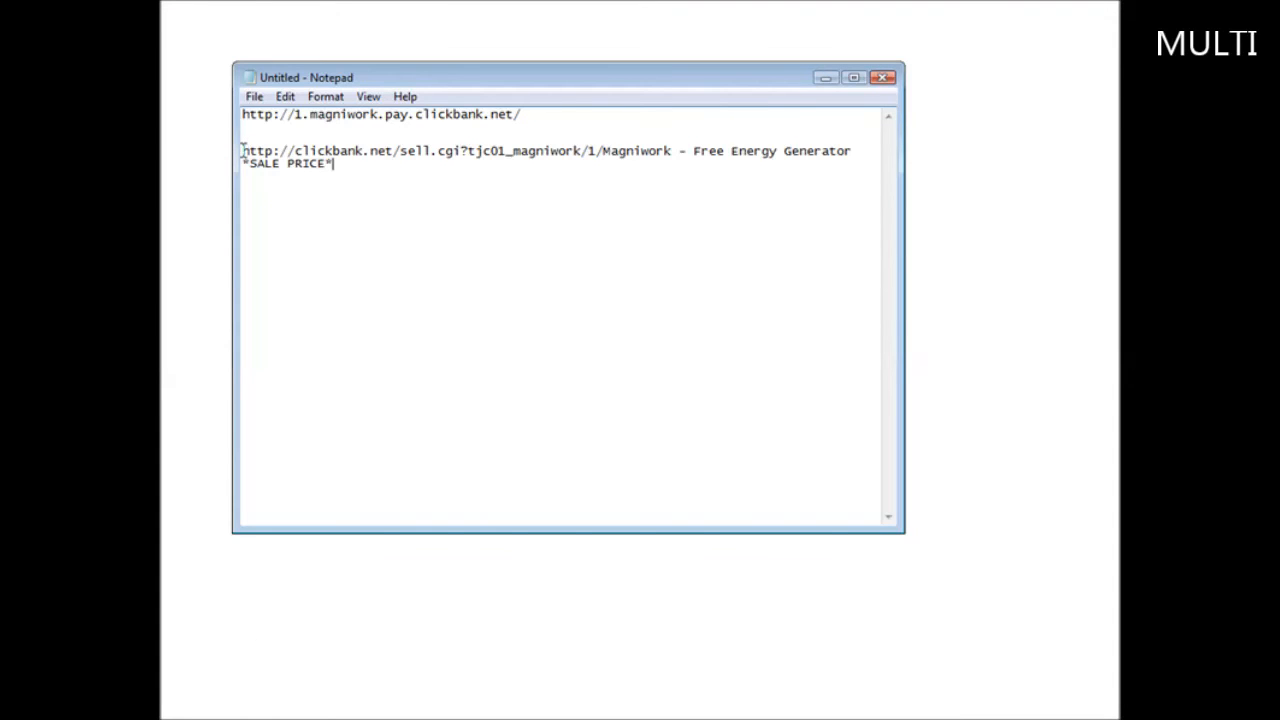
left_click_drag(242, 150, 335, 163)
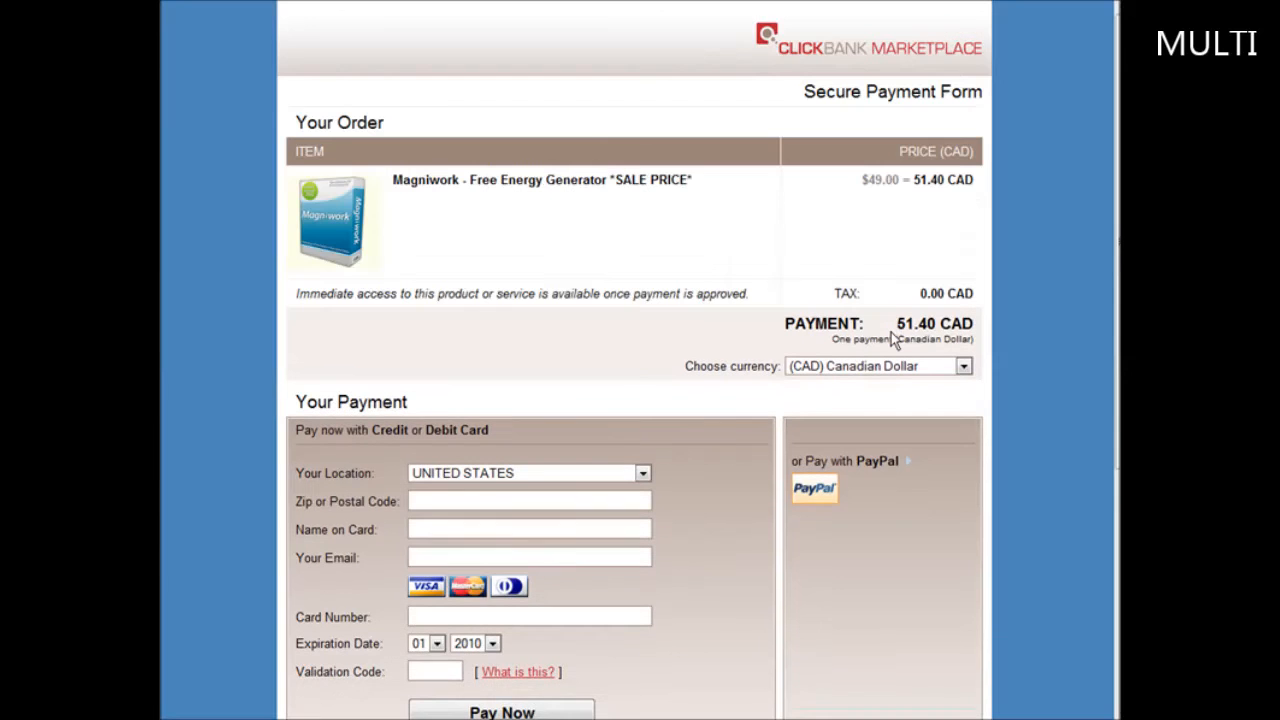
scroll("down", 3)
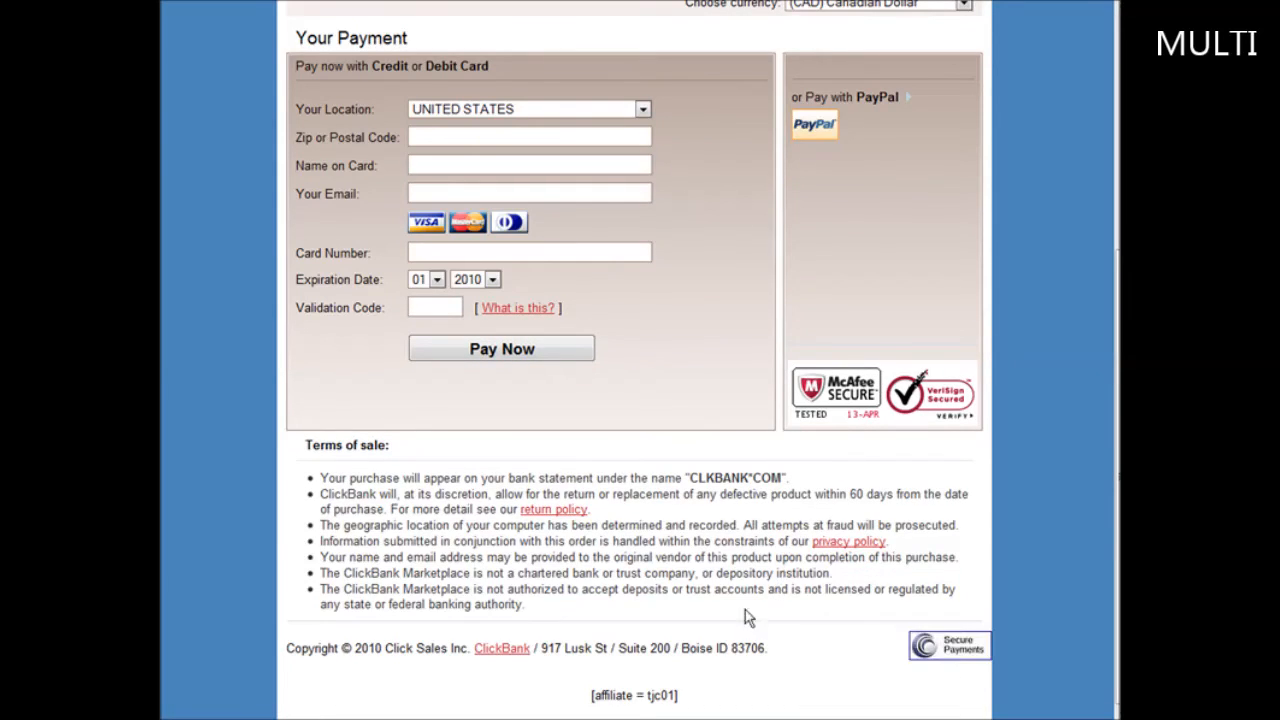
double_click(660, 695)
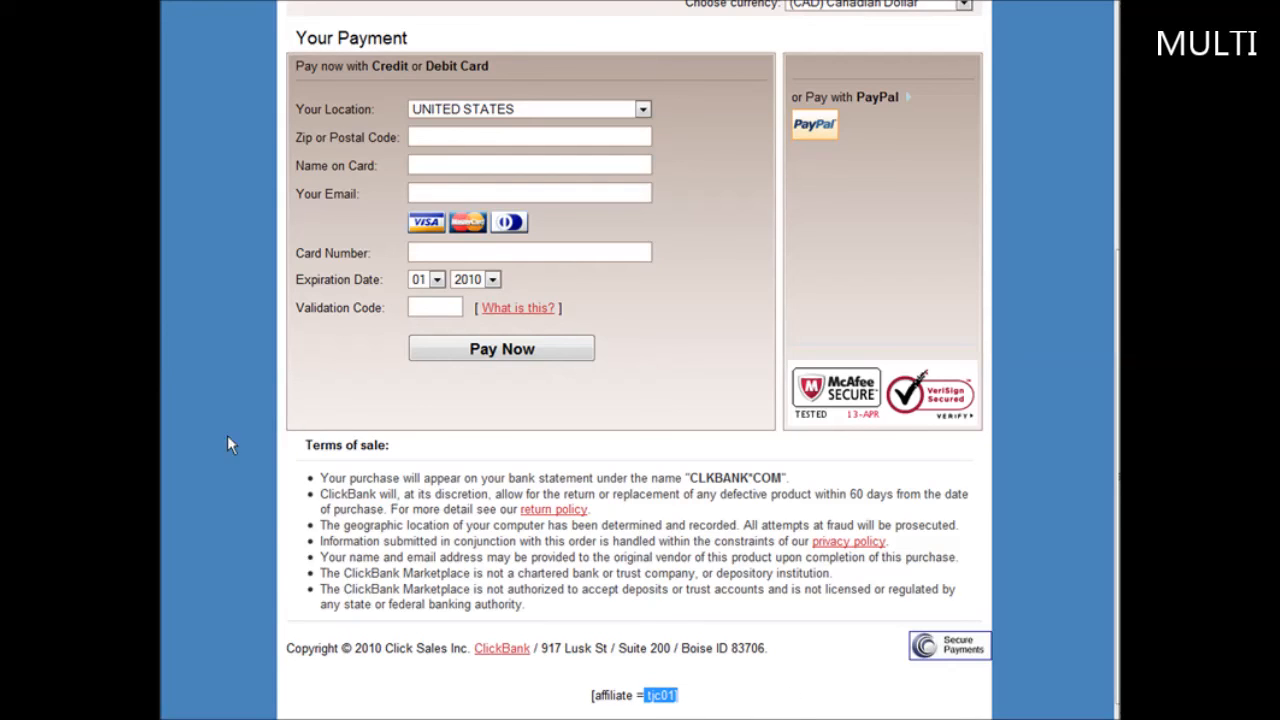
mouse_move(658, 400)
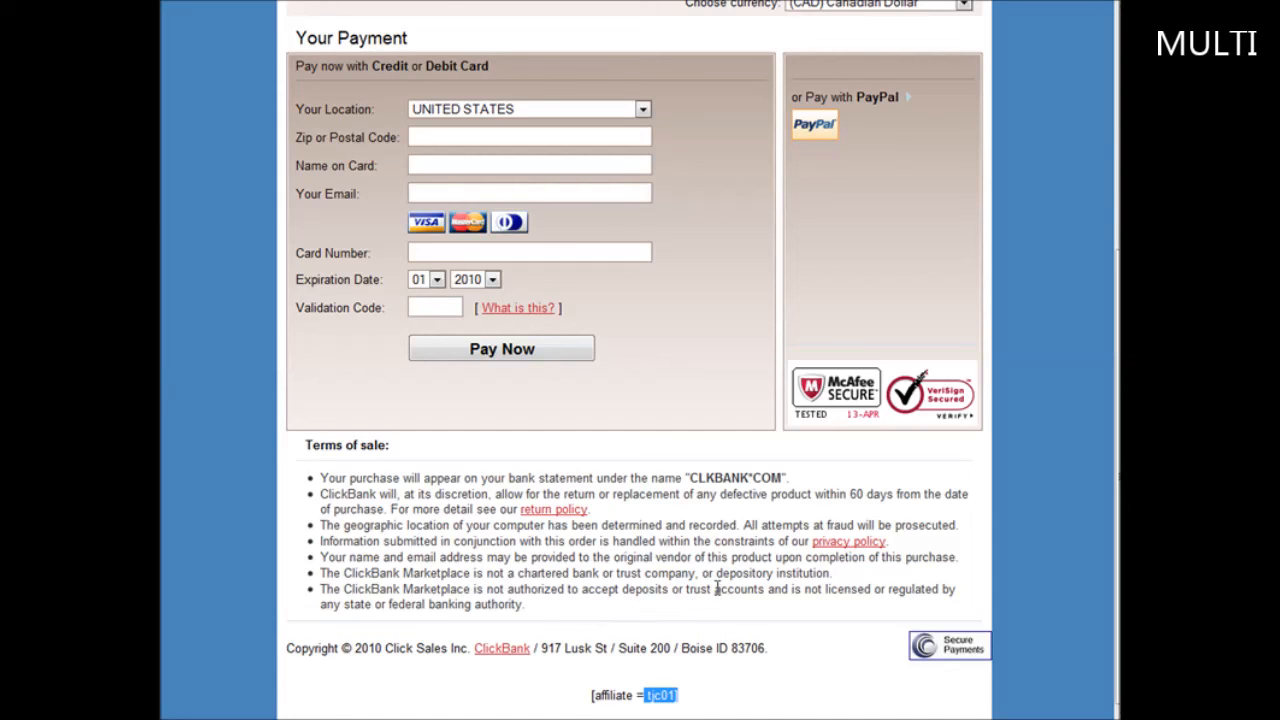
mouse_move(433, 692)
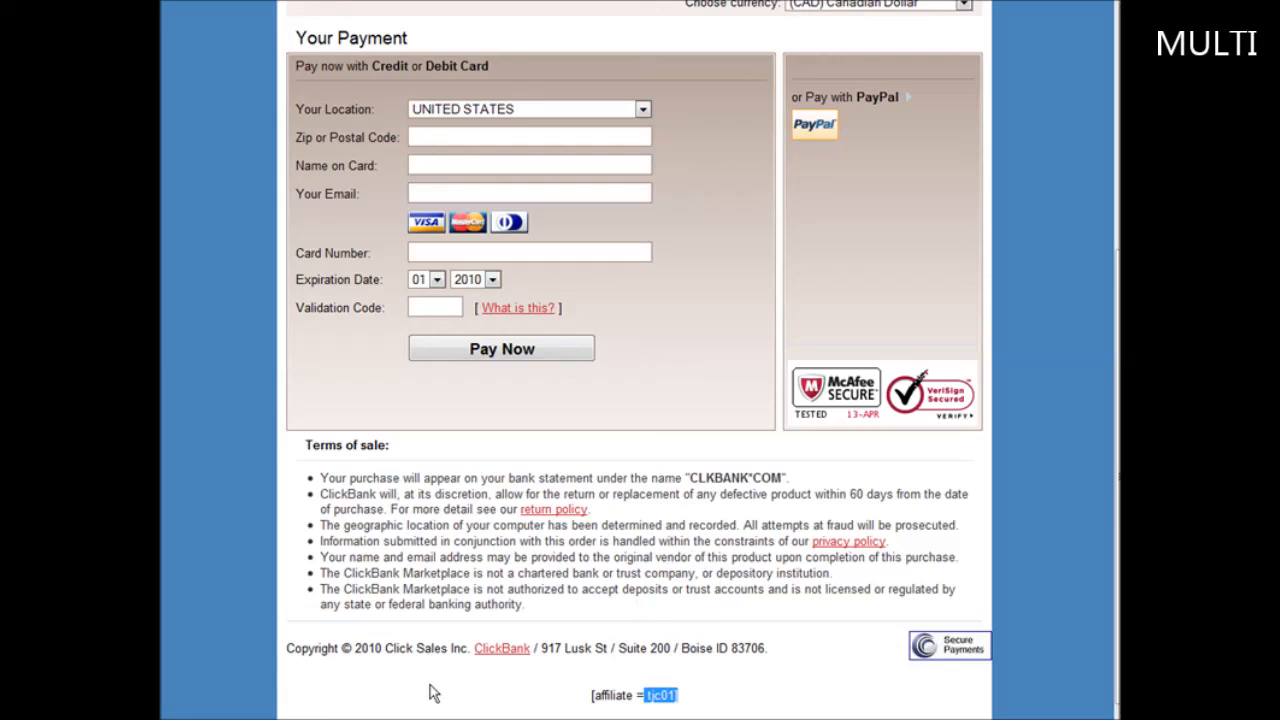